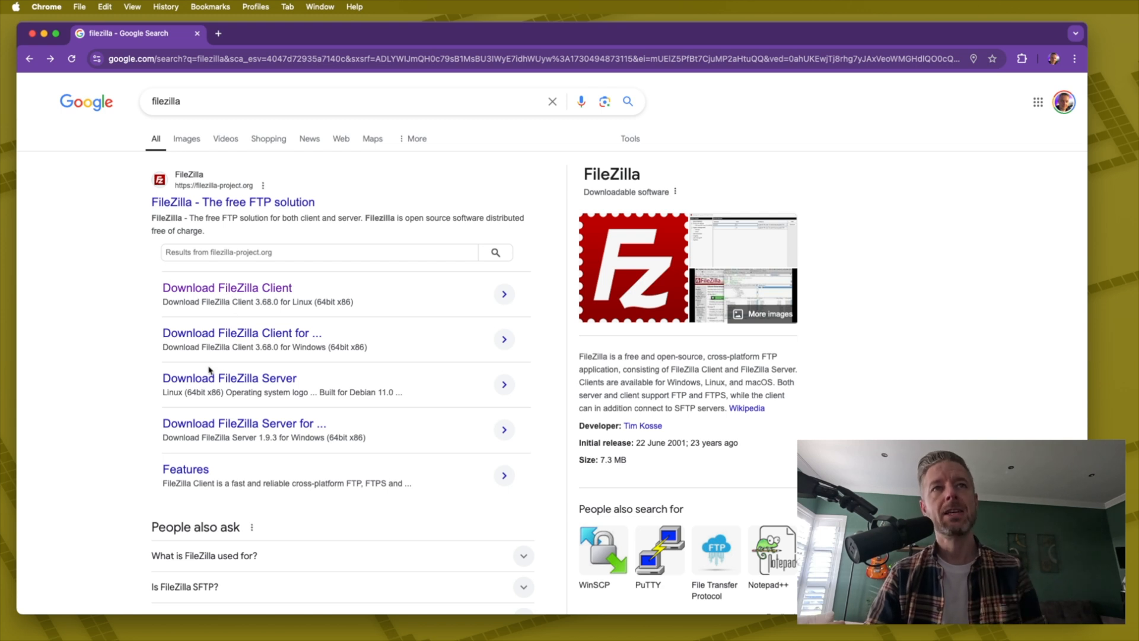
pyautogui.moveTo(241, 365)
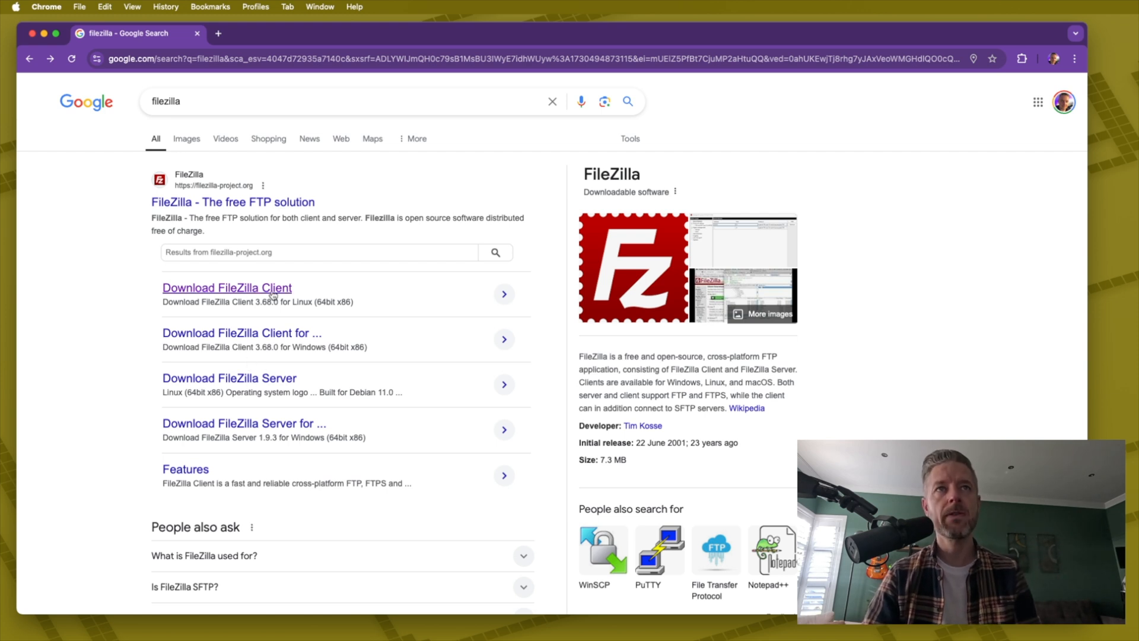
# Check the FileZilla Server download page, then go back and choose the FileZilla Client result.
pyautogui.click(229, 377)
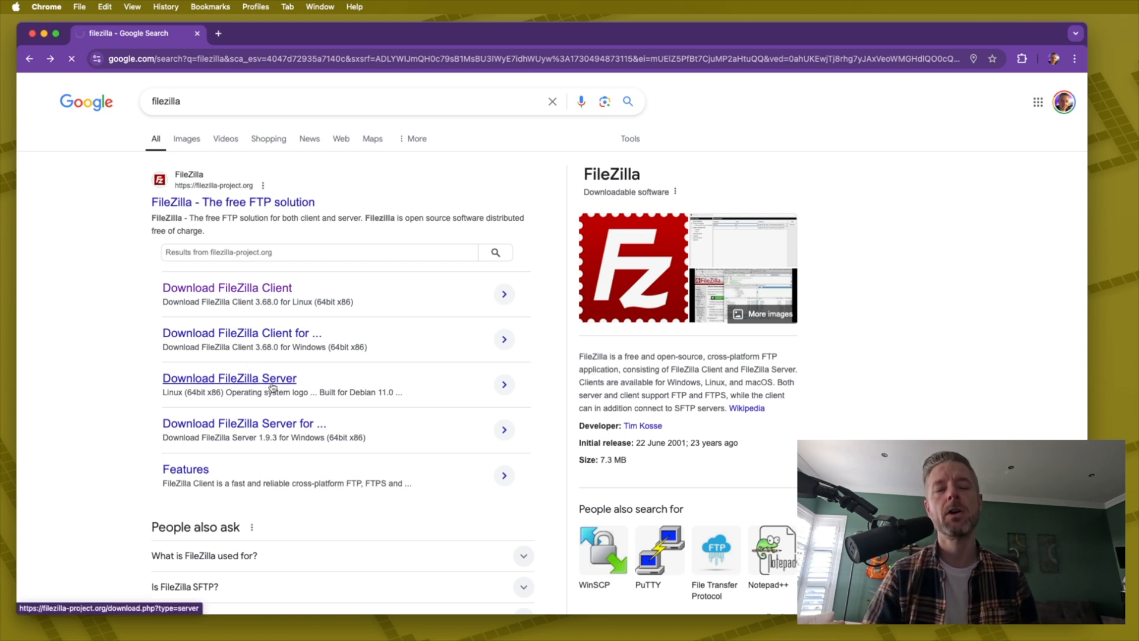
pyautogui.click(229, 377)
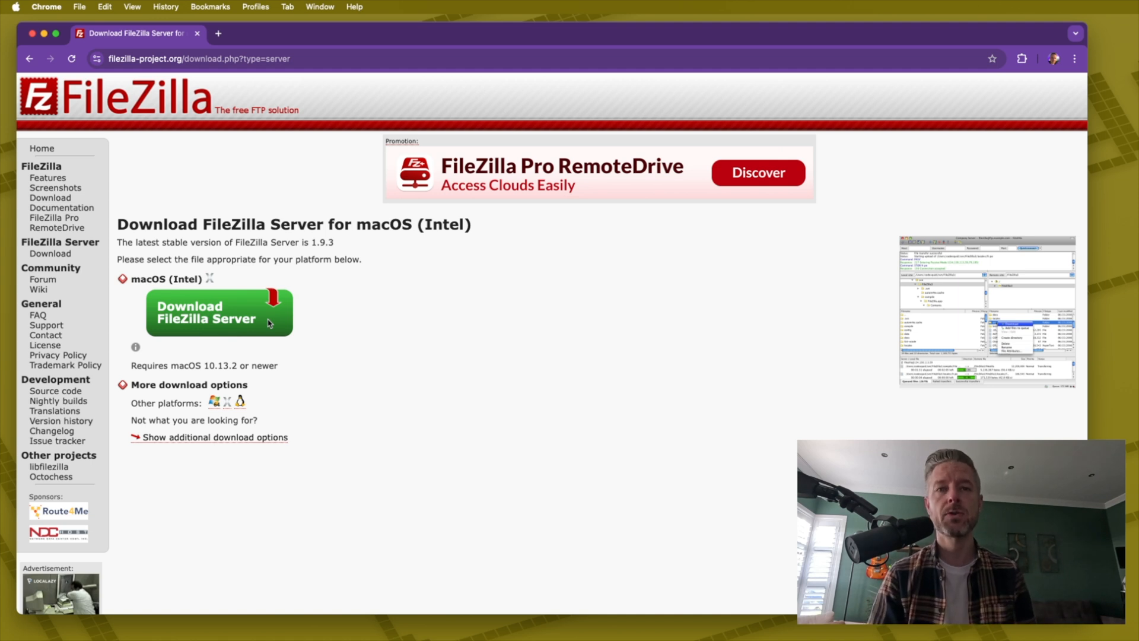
pyautogui.click(29, 59)
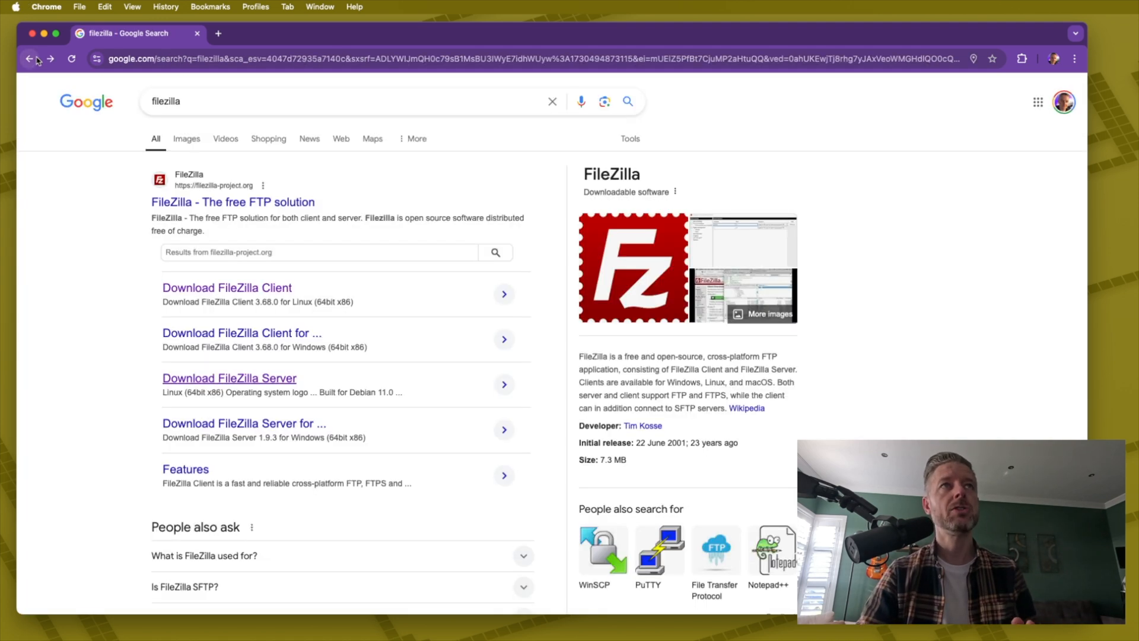
pyautogui.click(226, 287)
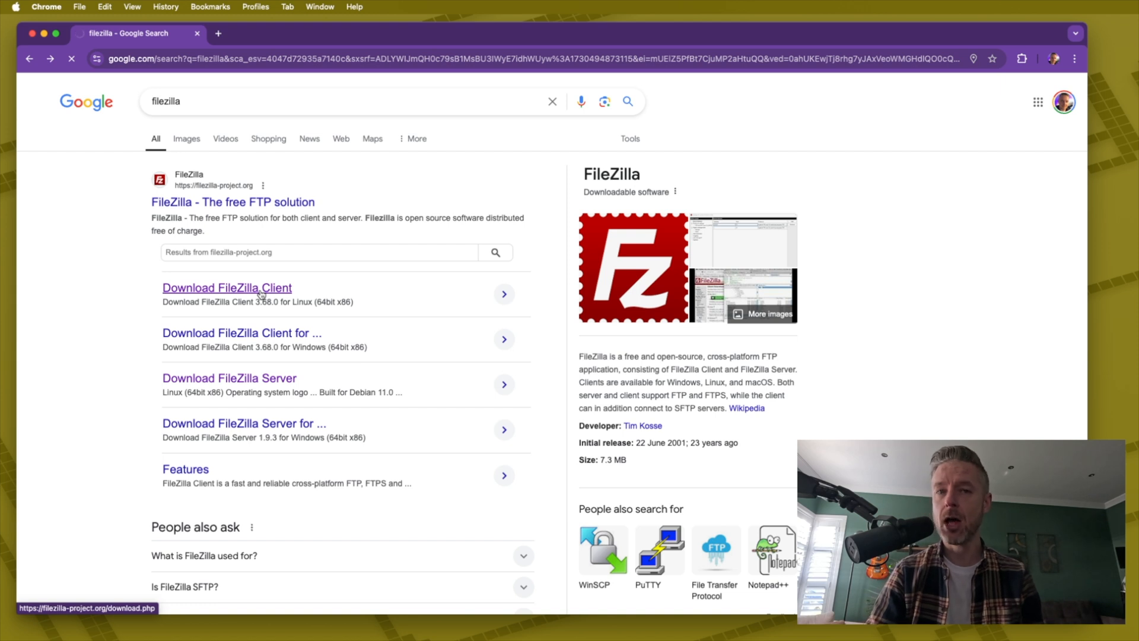
pyautogui.click(227, 287)
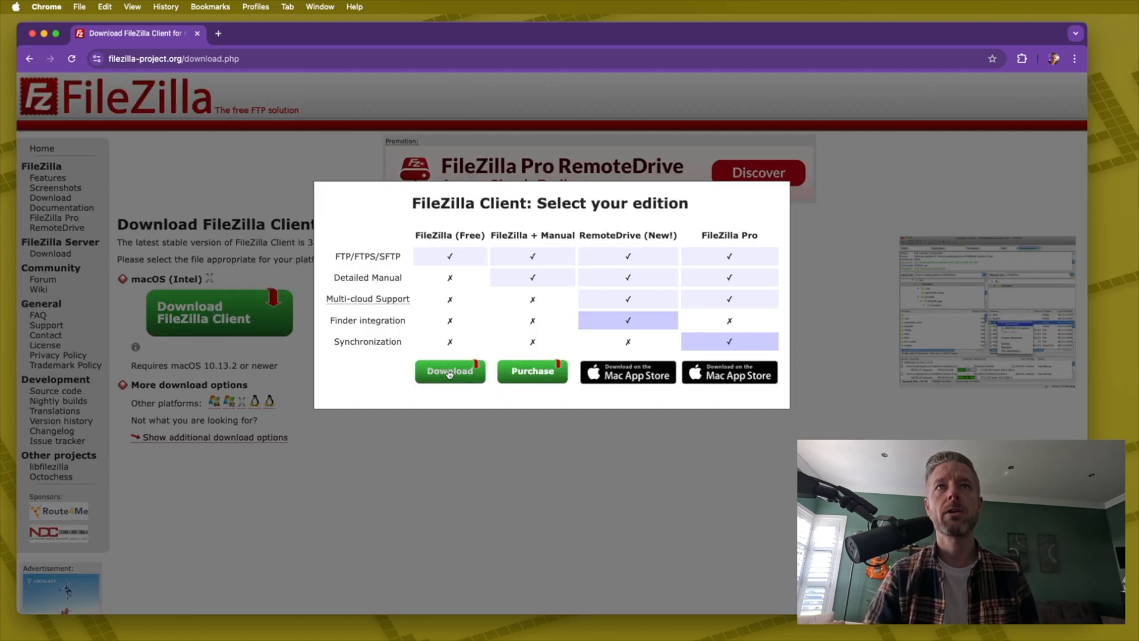
pyautogui.moveTo(697, 286)
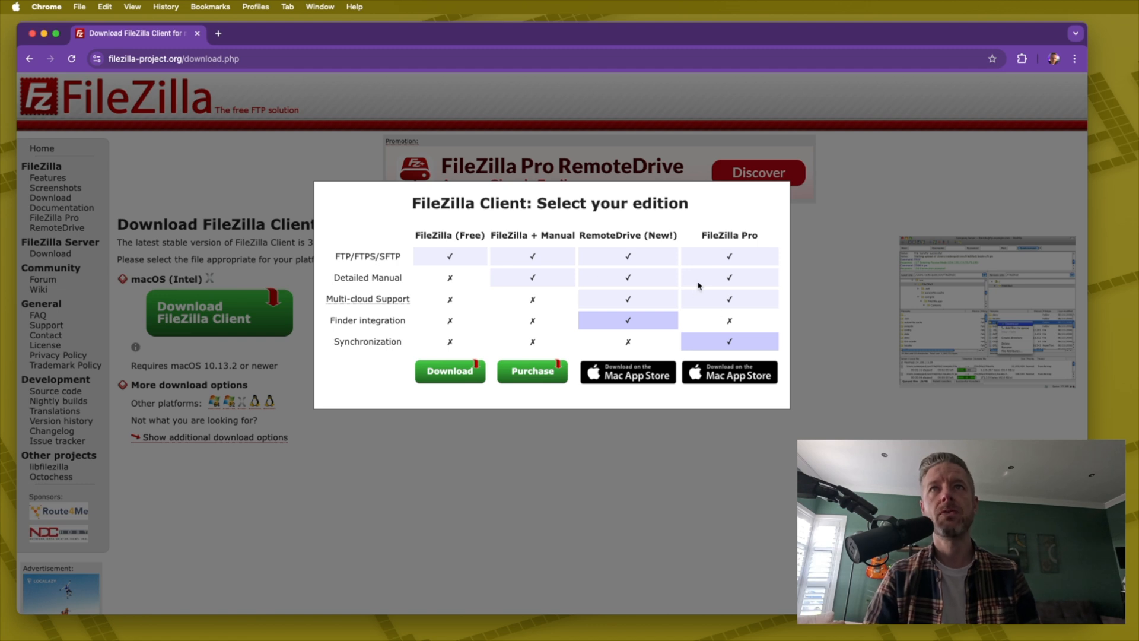
# Download the free FileZilla edition and launch the FileZilla Client app.
pyautogui.click(450, 371)
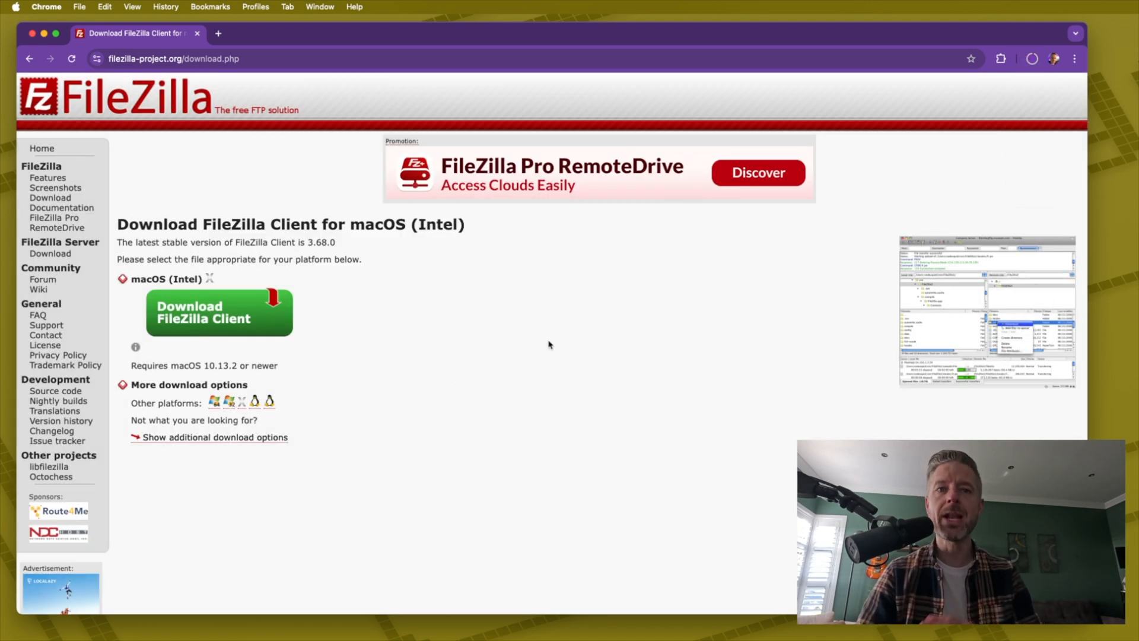
pyautogui.click(219, 312)
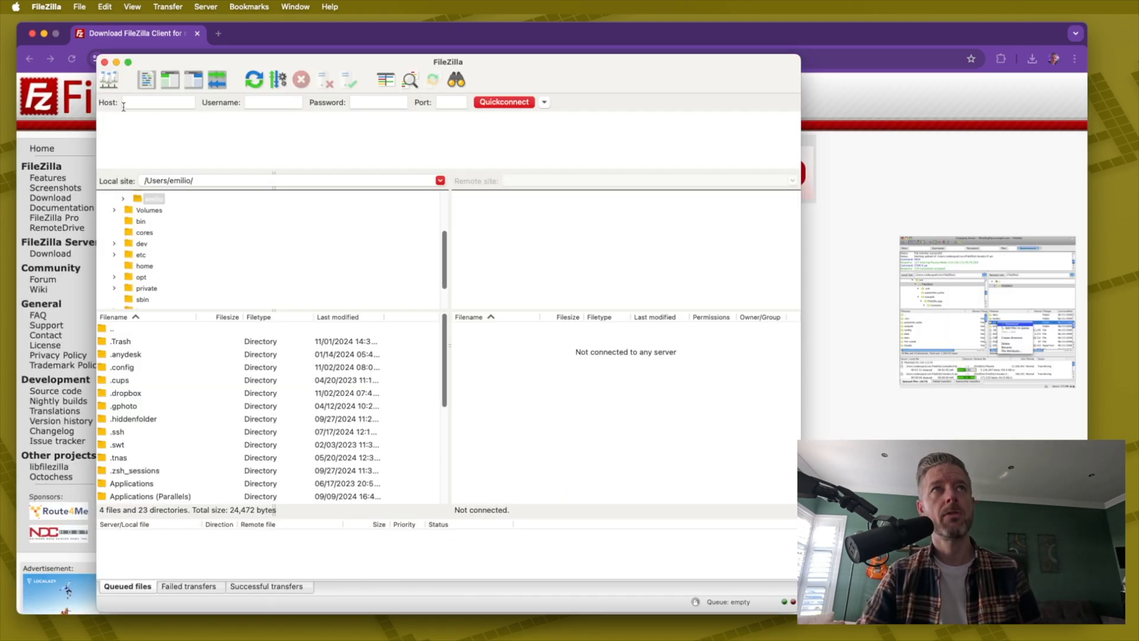
# Enter port 22 for SFTP in FileZilla's Quickconnect bar, leaving host and credentials blank.
pyautogui.click(156, 102)
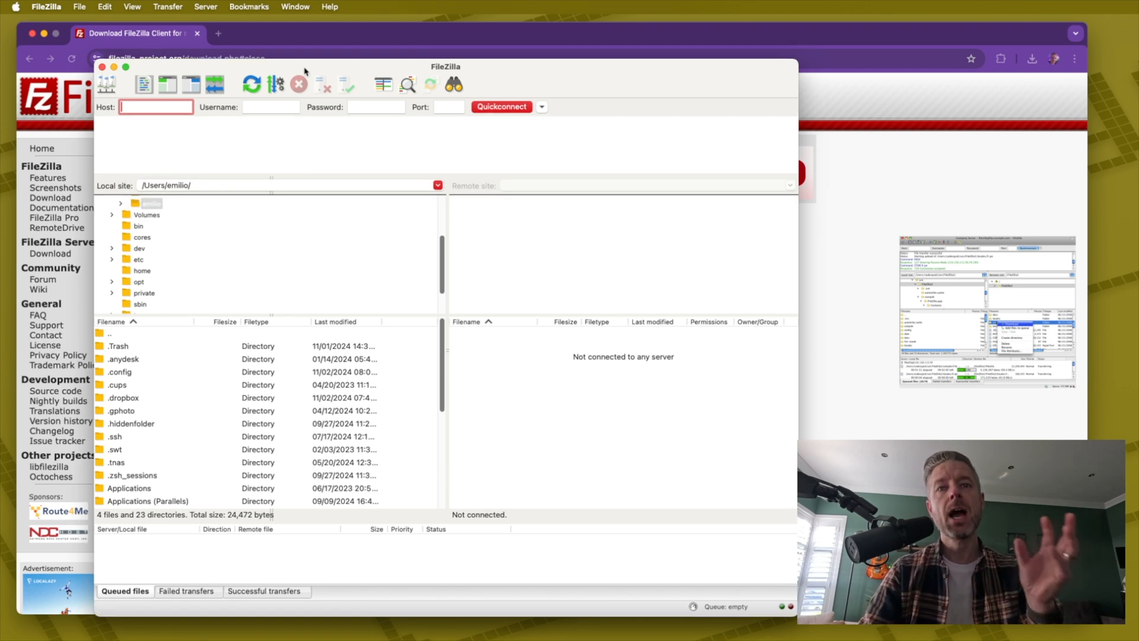
pyautogui.moveTo(205, 119)
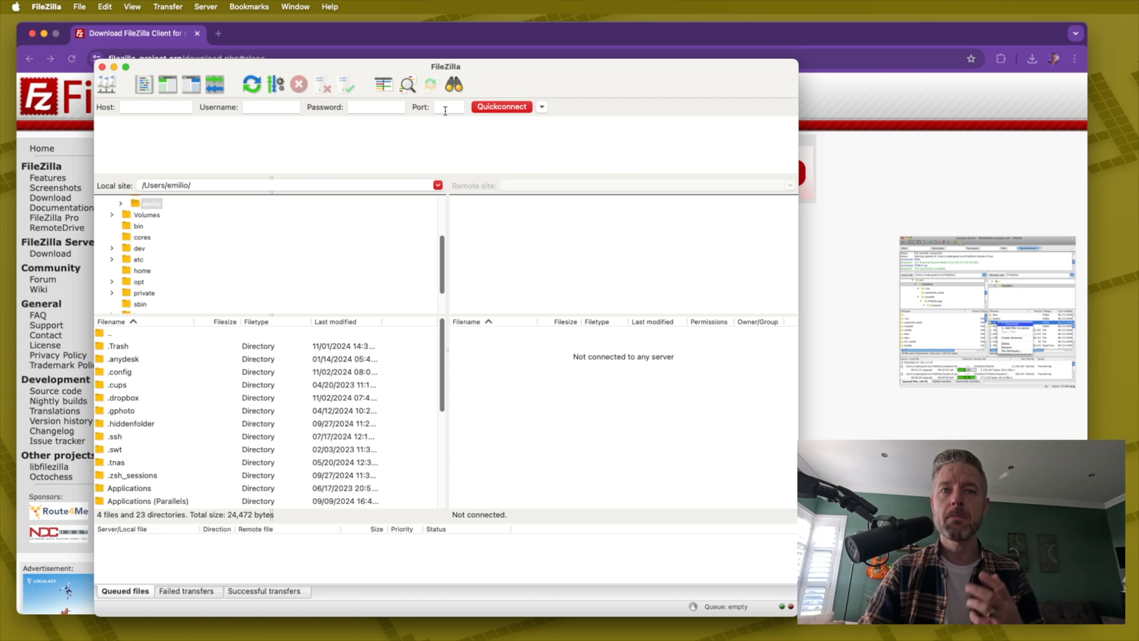
pyautogui.moveTo(451, 107)
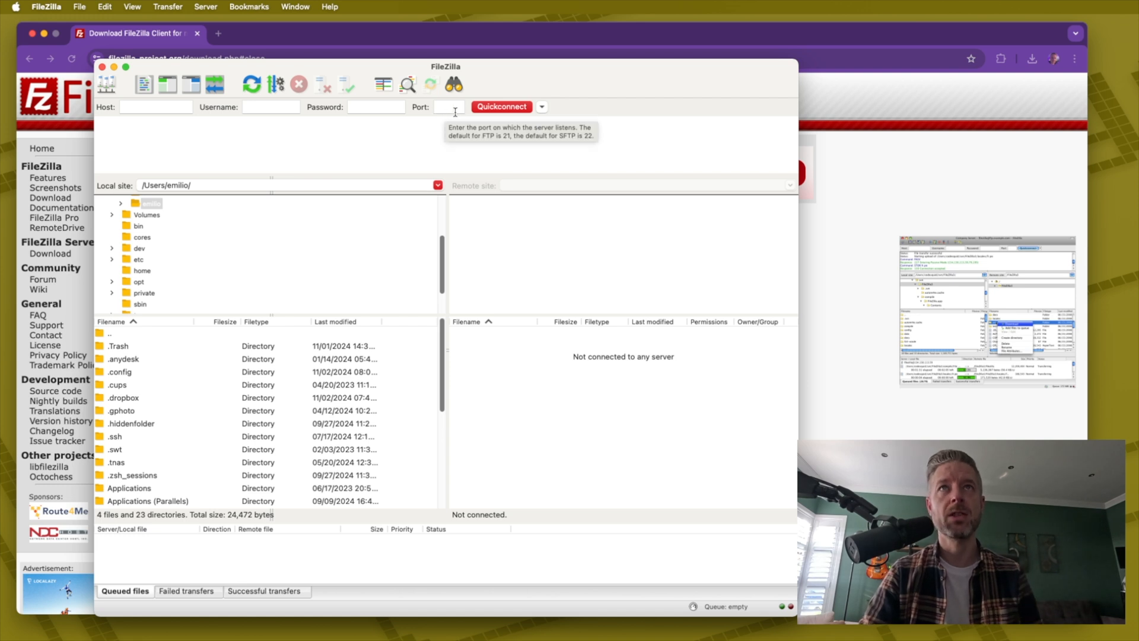
pyautogui.write('22')
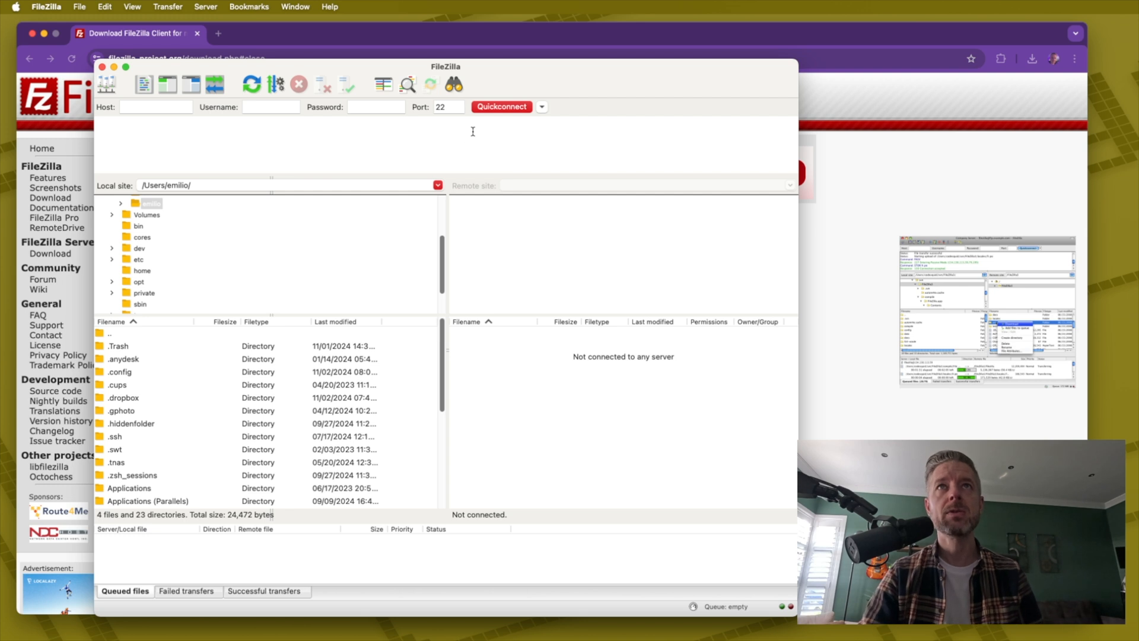
pyautogui.moveTo(485, 333)
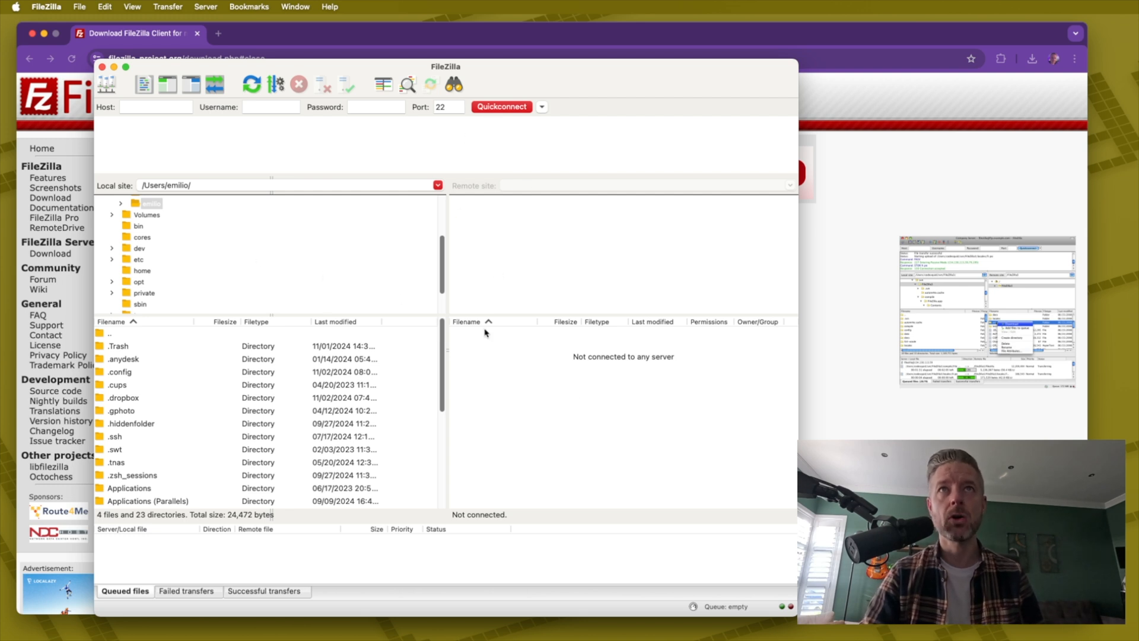
pyautogui.moveTo(573, 295)
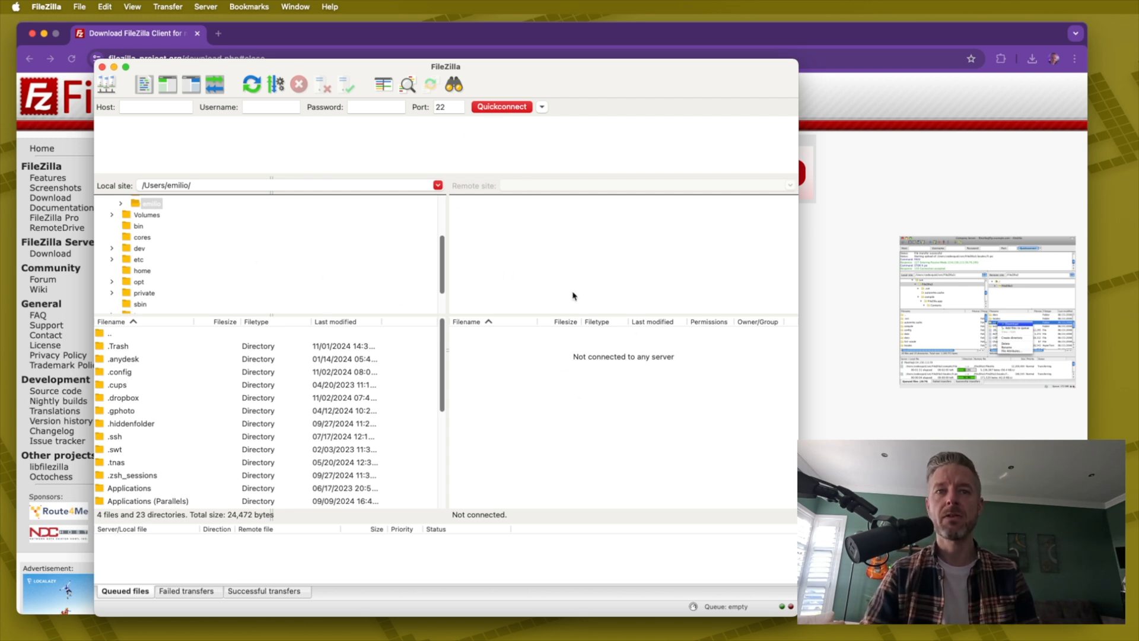
pyautogui.moveTo(521, 254)
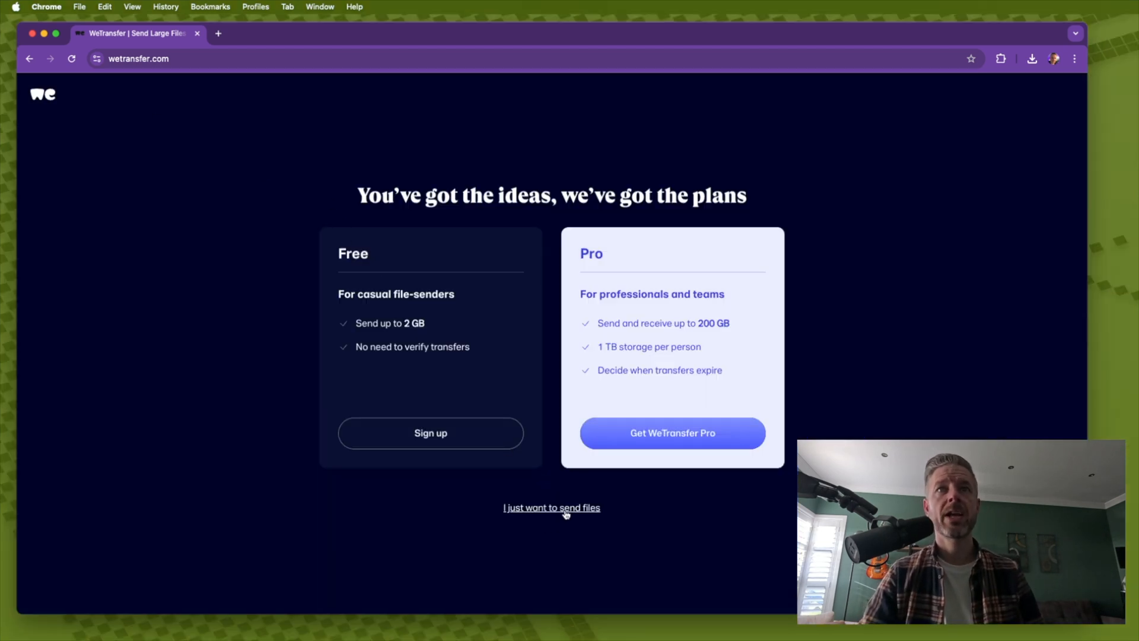
# Skip the WeTransfer plans with 'I just want to send files'.
pyautogui.click(551, 507)
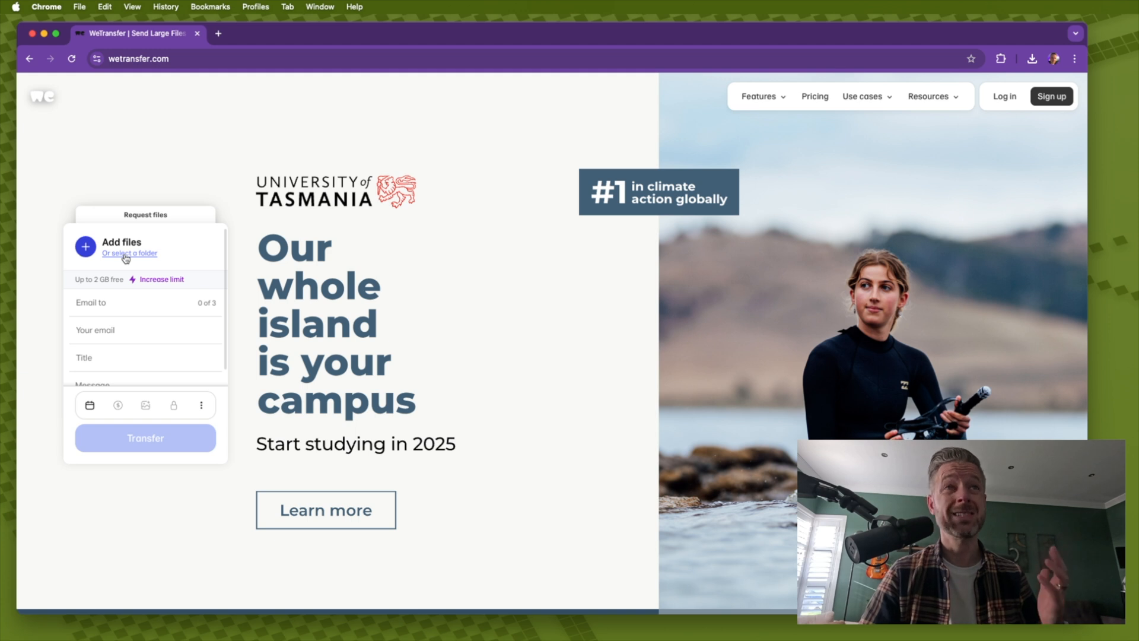
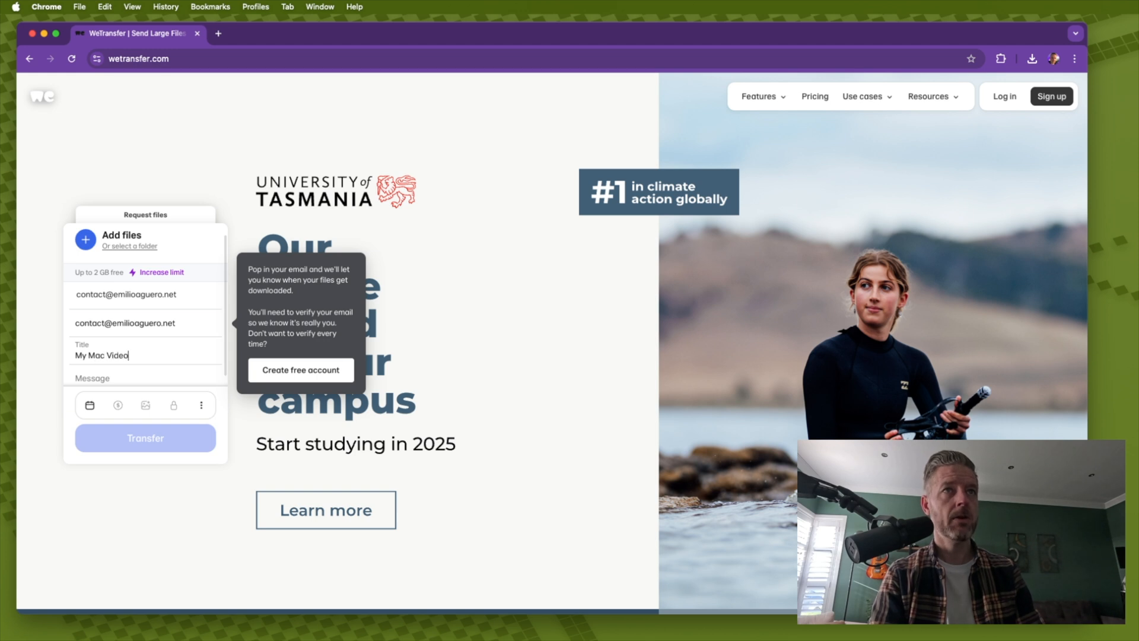
# Fill the transfer message 'Here's how to reset your mac' and add the Reset Mac.mov video.
pyautogui.write("Here's how to tr")
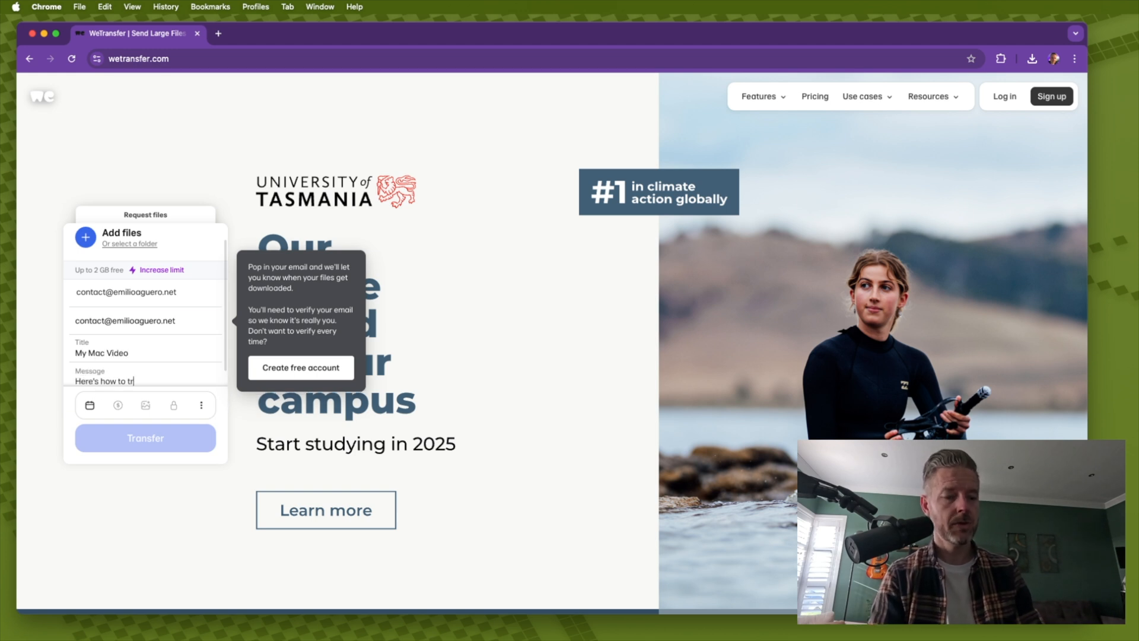
pyautogui.write('eset your mac')
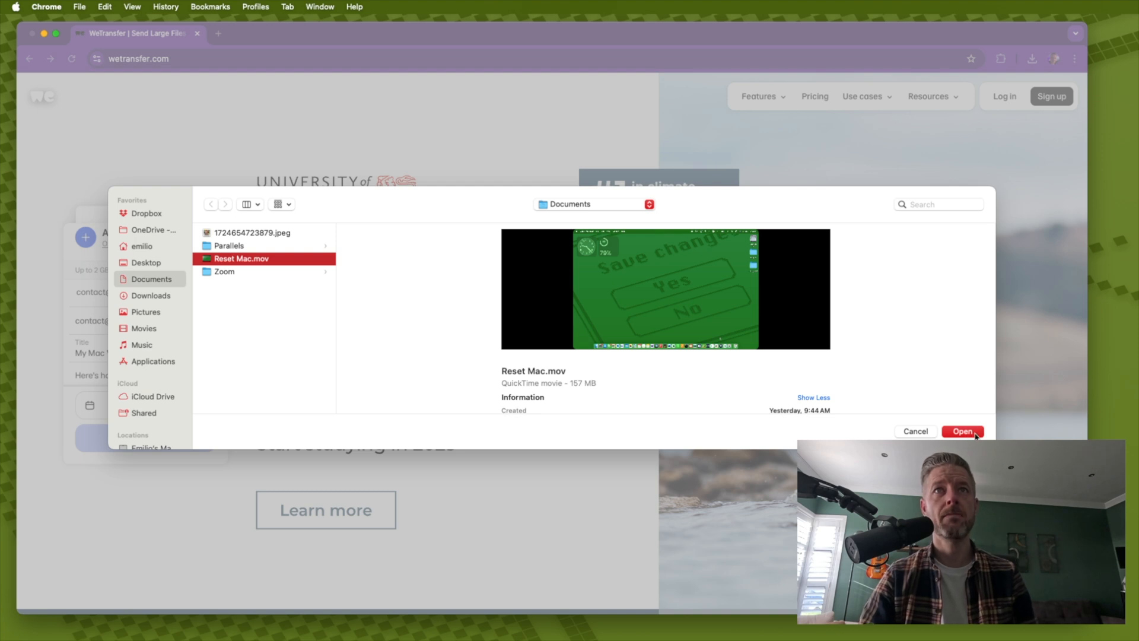
pyautogui.click(962, 431)
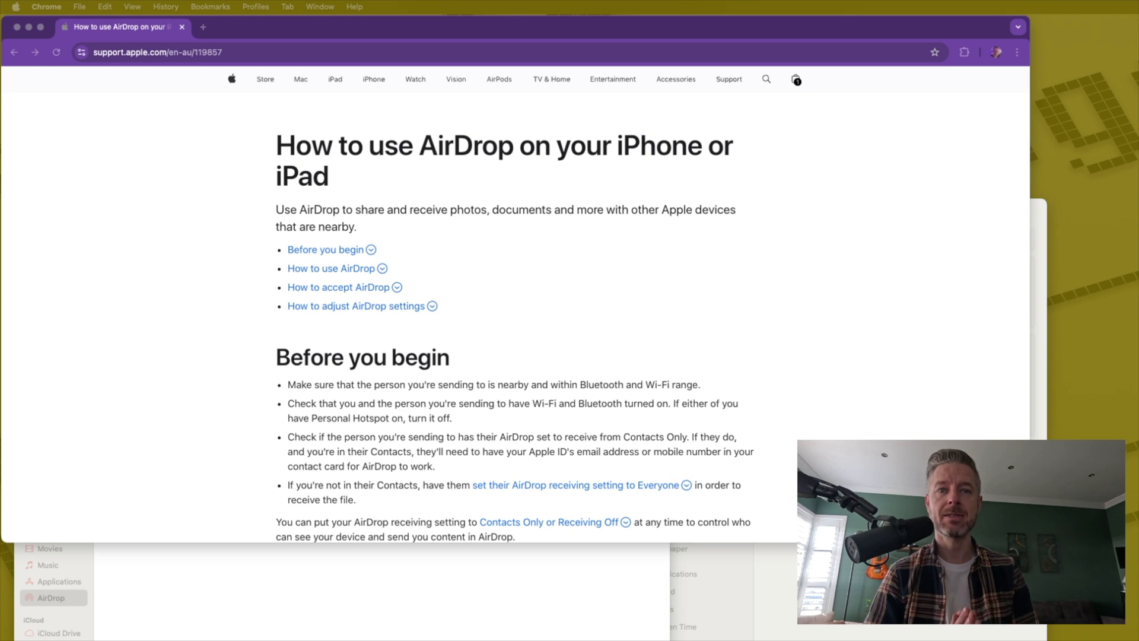
pyautogui.moveTo(468, 193)
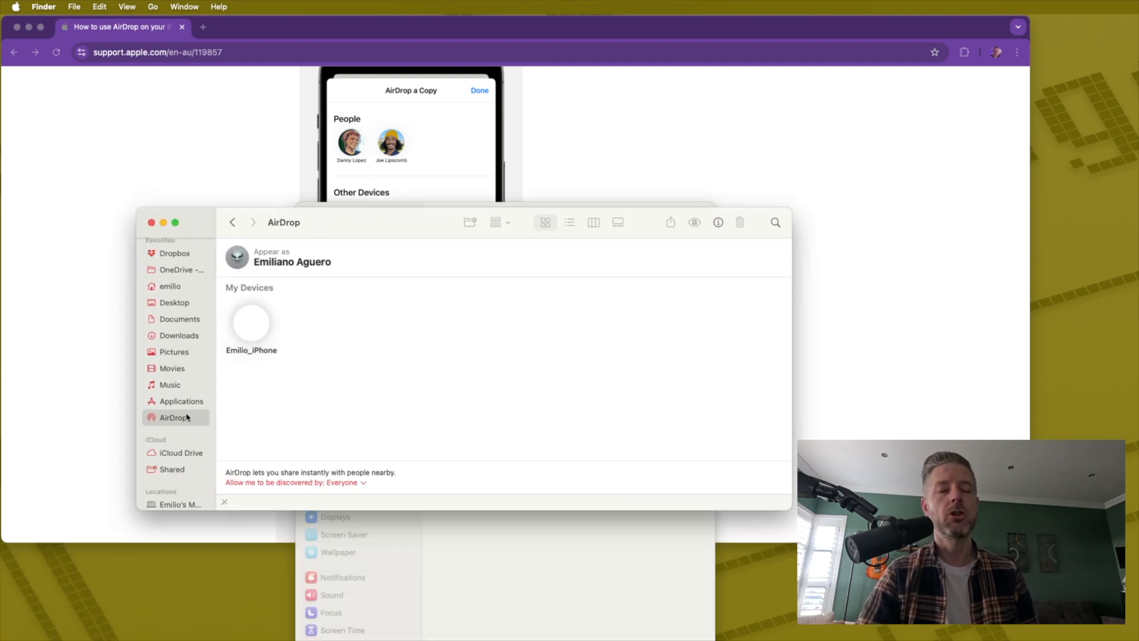
pyautogui.moveTo(204, 425)
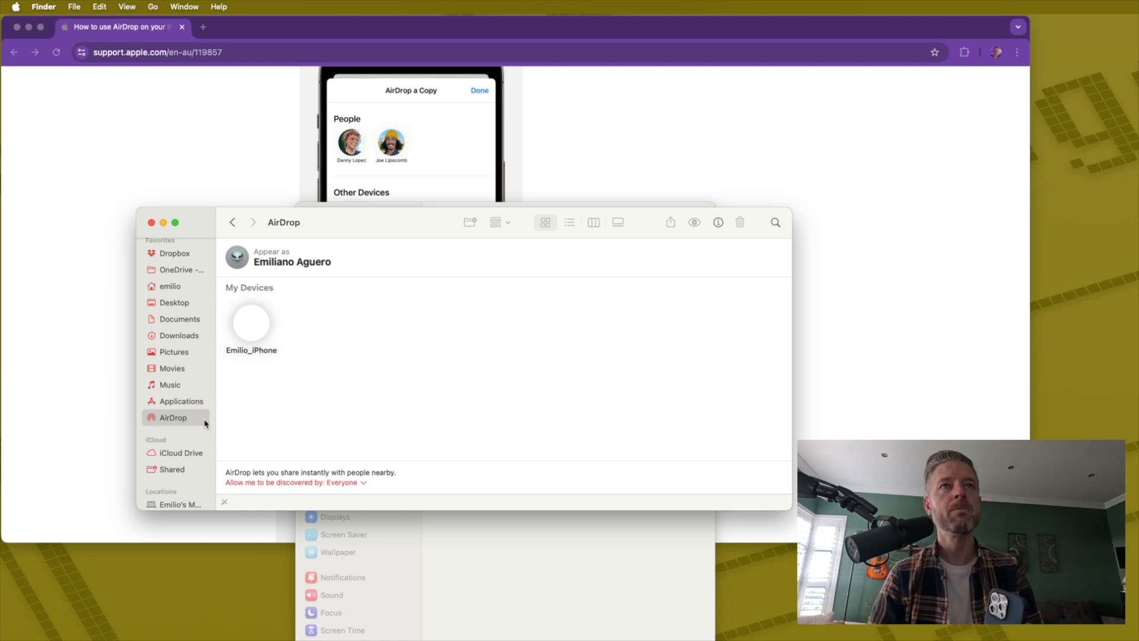
pyautogui.moveTo(267, 354)
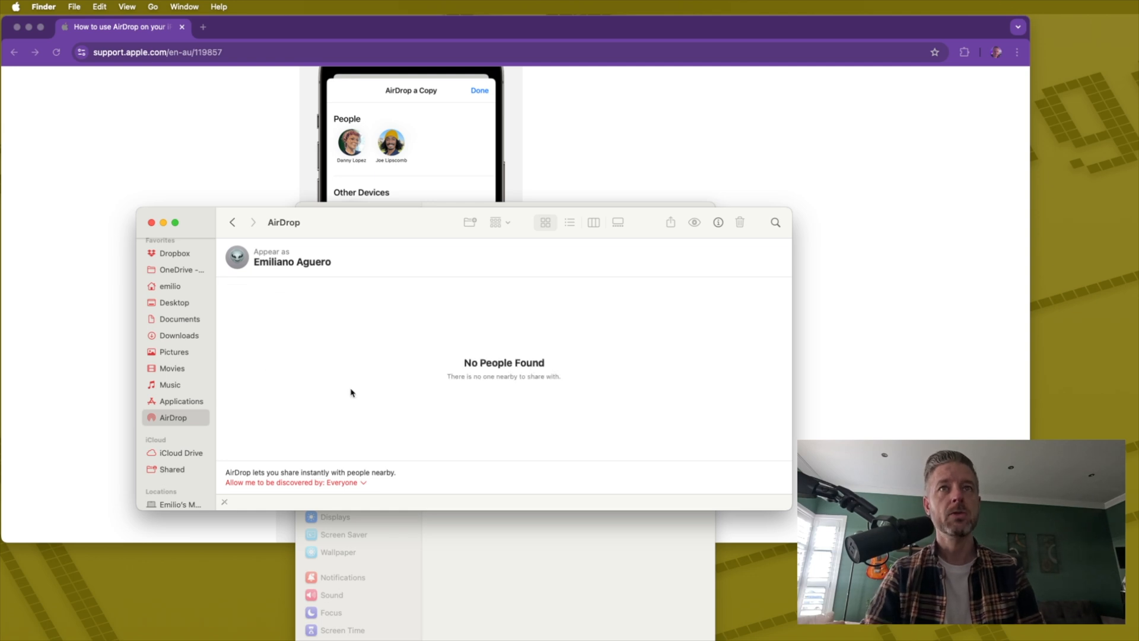
pyautogui.moveTo(582, 384)
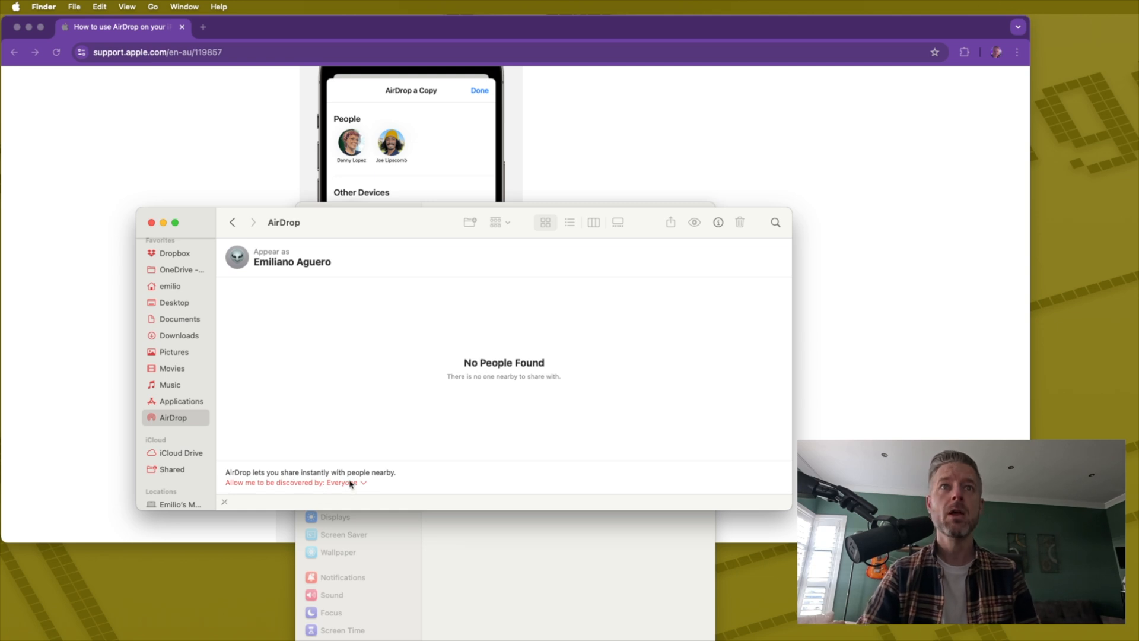
# Limit AirDrop discoverability to Contacts Only.
pyautogui.click(328, 483)
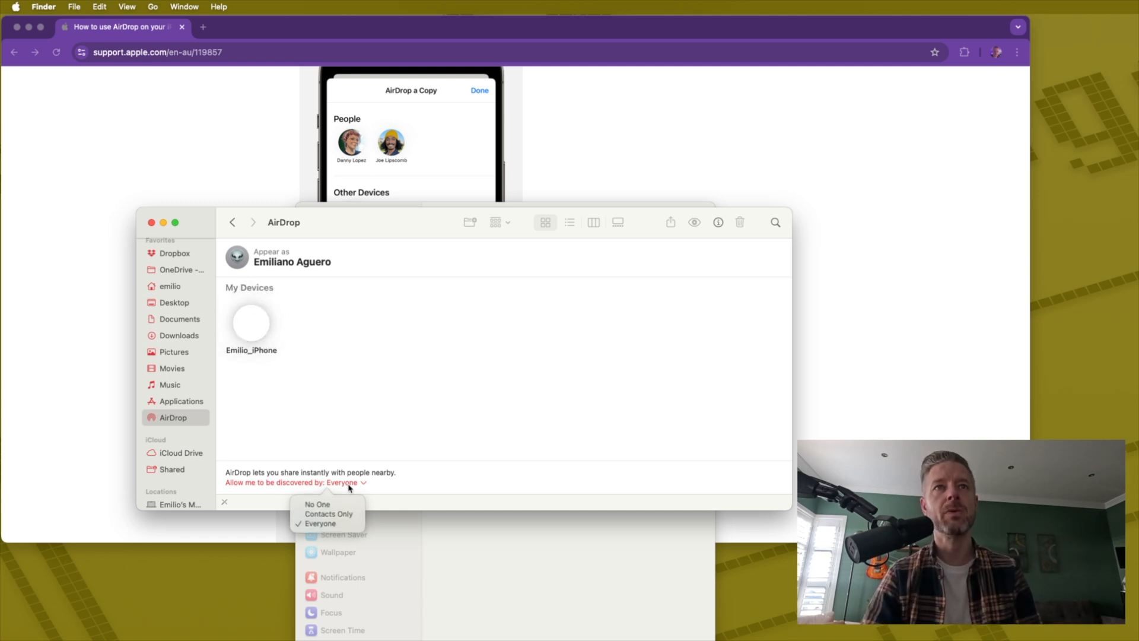
pyautogui.click(327, 514)
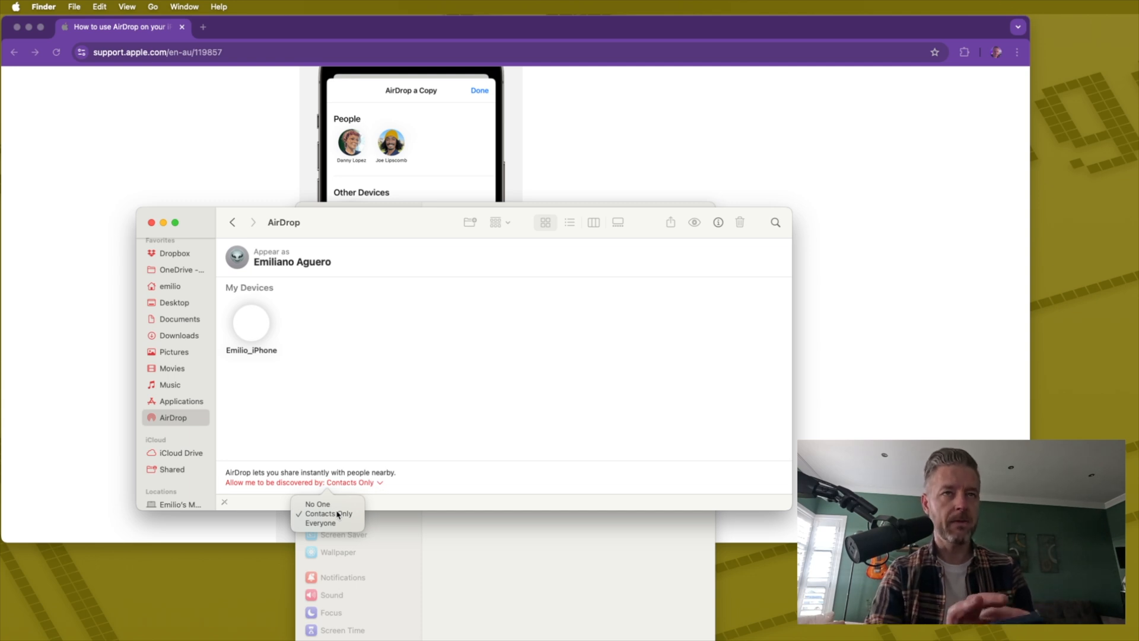
pyautogui.click(329, 514)
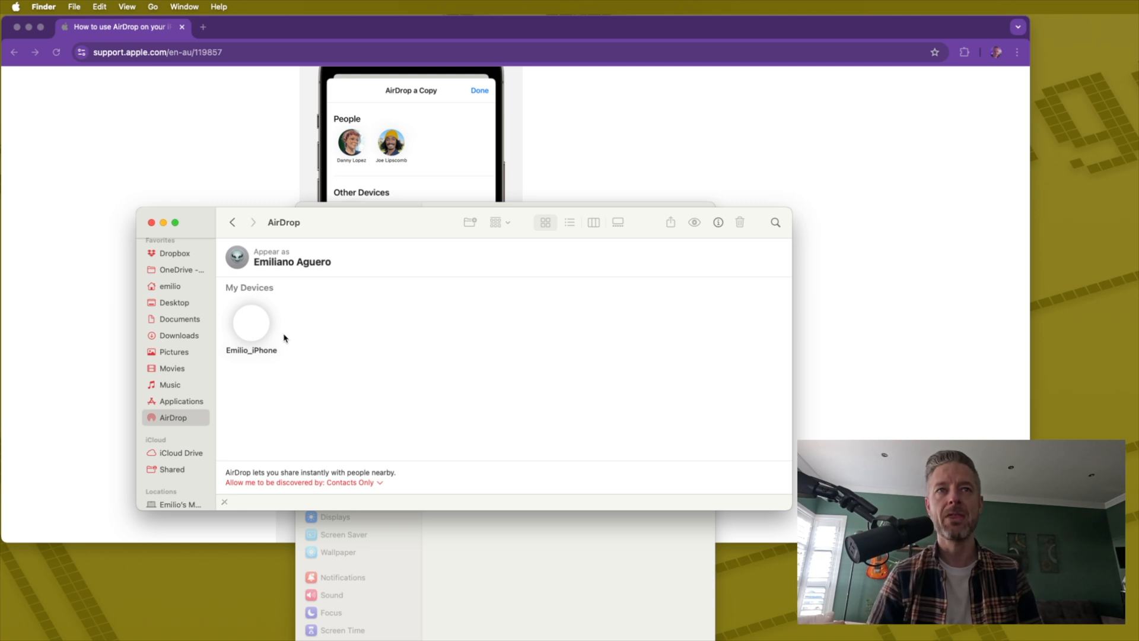
pyautogui.moveTo(315, 345)
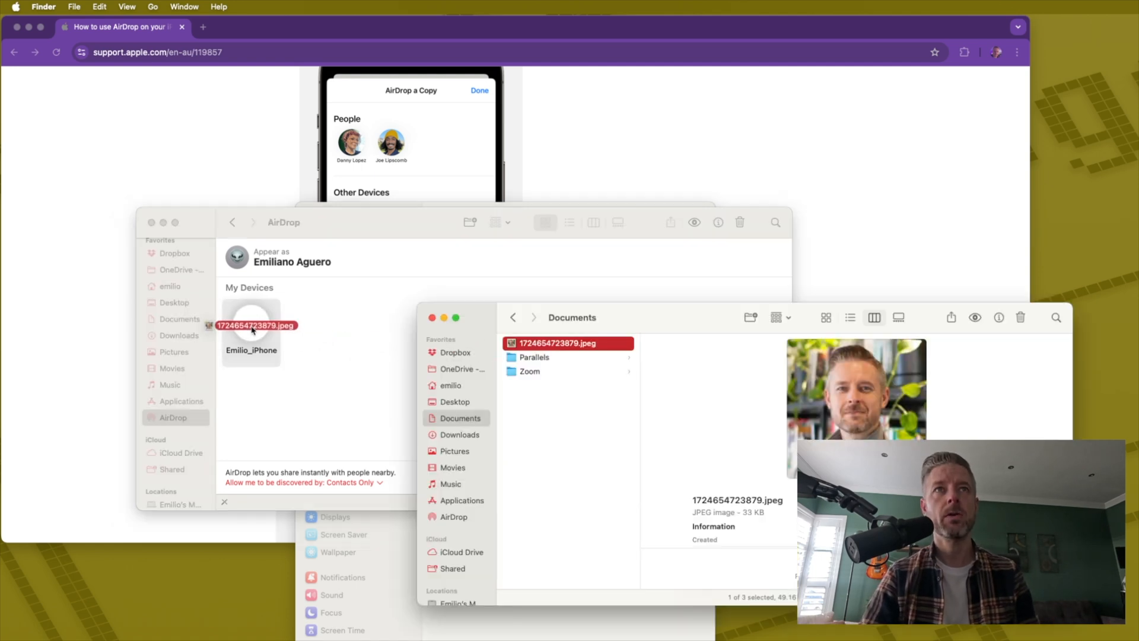
# Drop 1724654723879.jpeg onto the iPhone in the AirDrop window to send it.
pyautogui.click(250, 323)
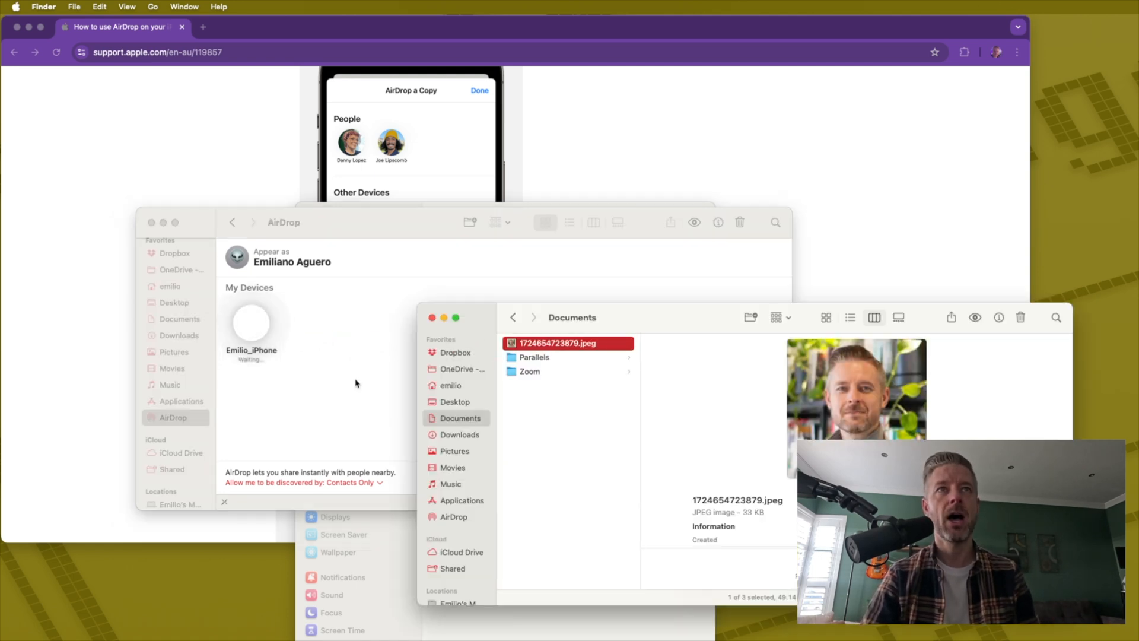